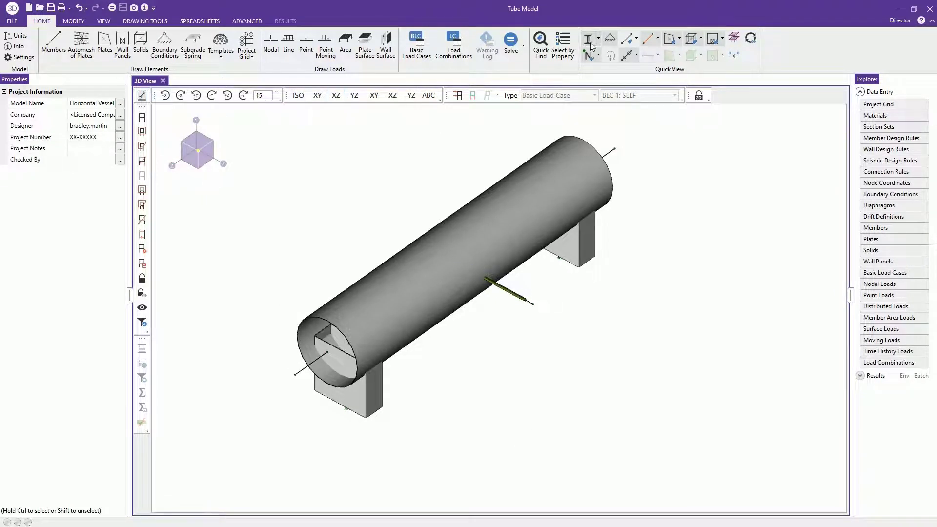
Step: Toggle the vessel to wireframe and back to solid rendering, then rotate it one step
{"action": "left_click", "coordinate": [589, 39]}
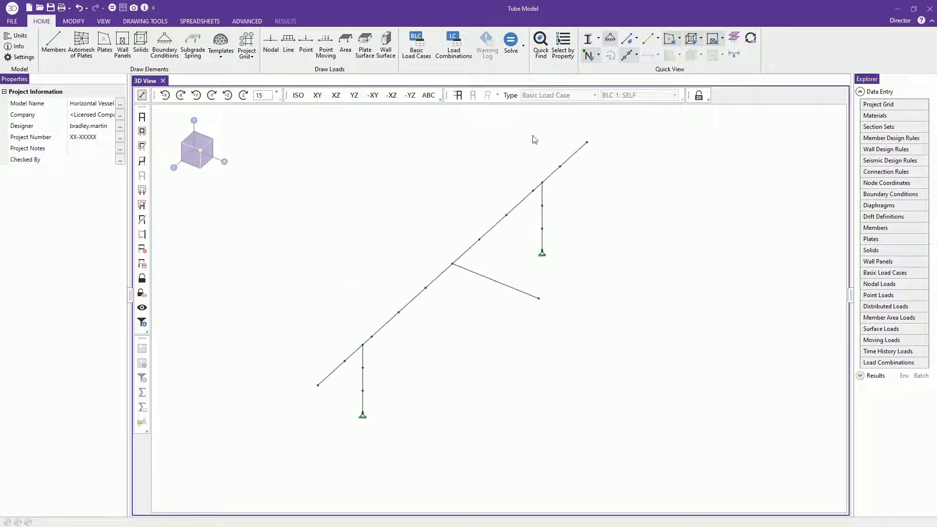
{"action": "mouse_move", "coordinate": [588, 41]}
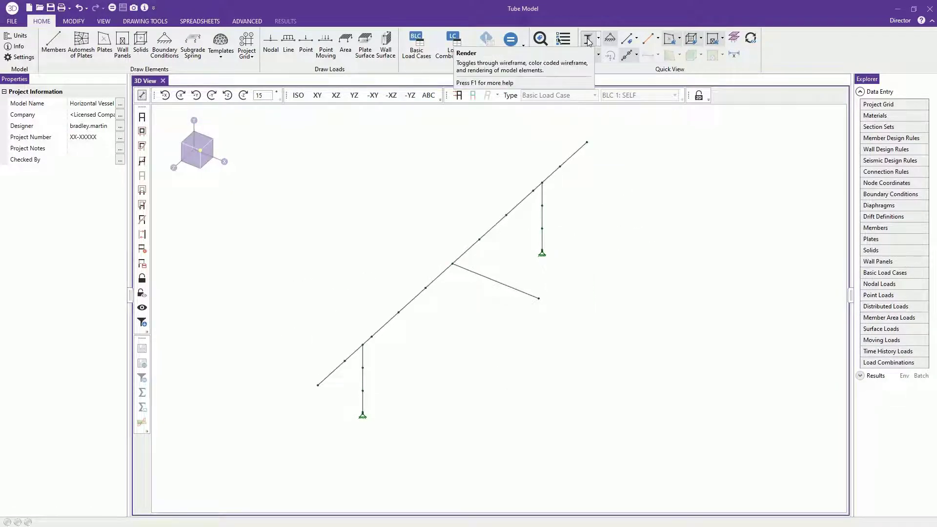
{"action": "left_click", "coordinate": [588, 38]}
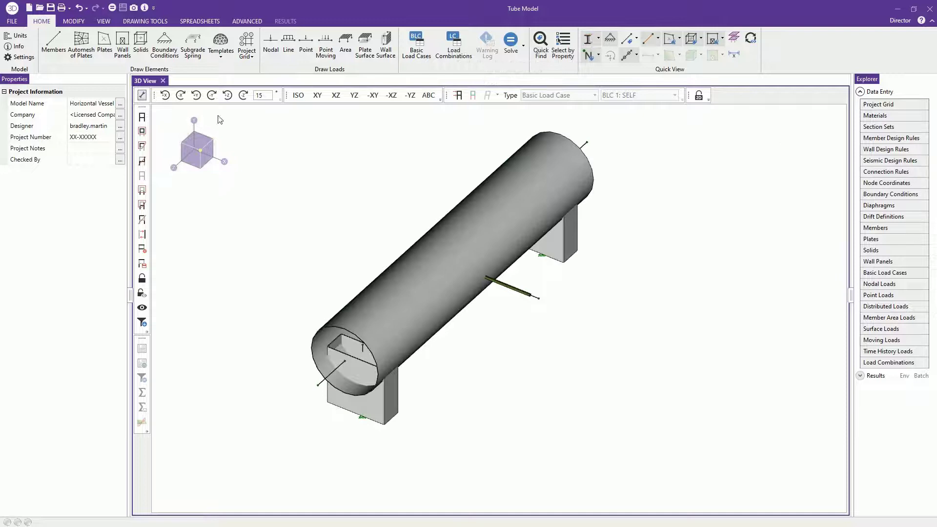
{"action": "left_click", "coordinate": [180, 95]}
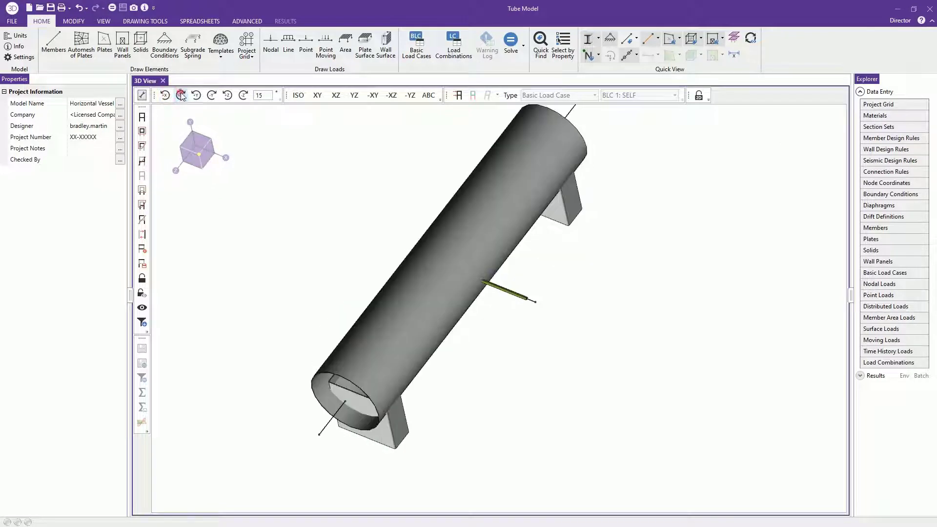
Step: Reset the view, rotate the vessel in 20-degree steps about its axes, then return to isometric
{"action": "left_click", "coordinate": [210, 95]}
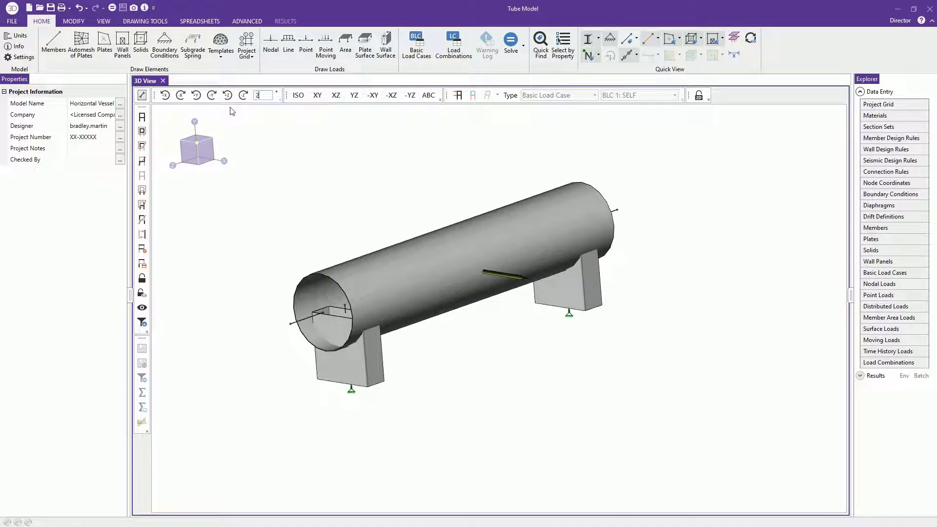
{"action": "left_click", "coordinate": [244, 95]}
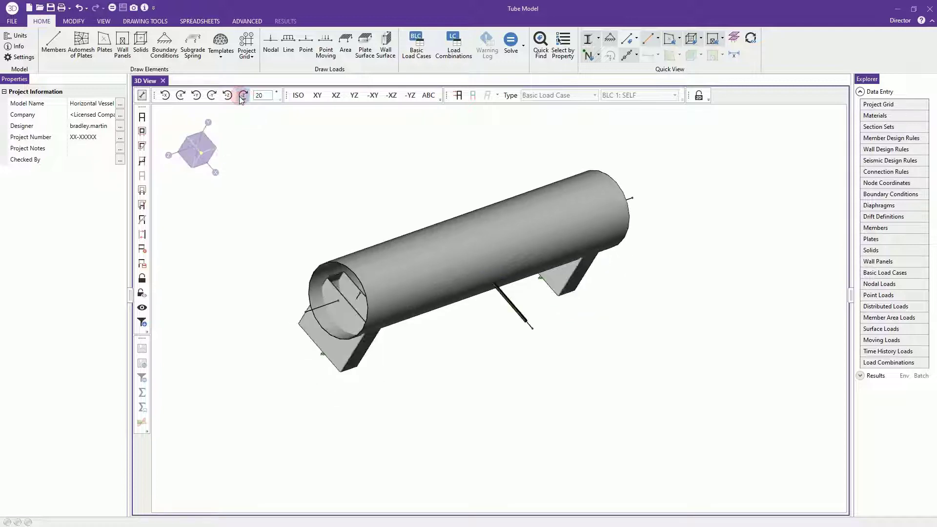
{"action": "left_click", "coordinate": [242, 96]}
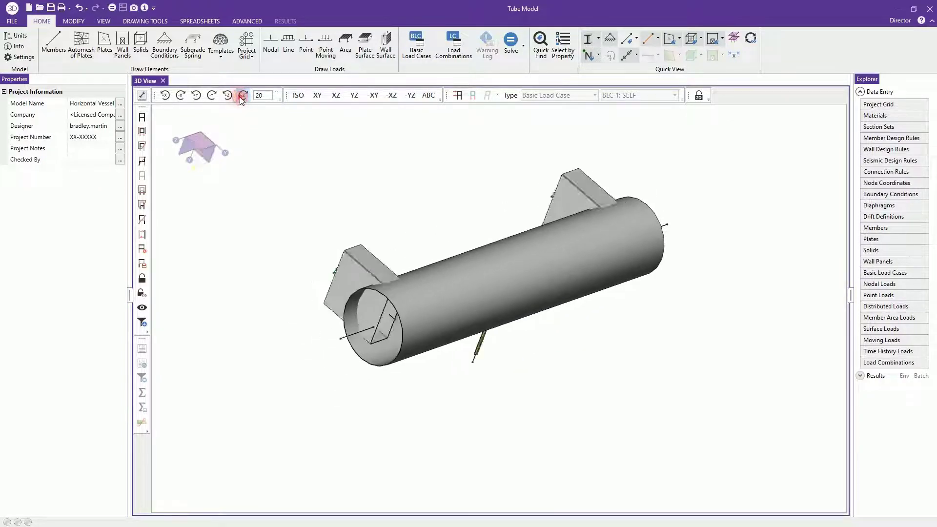
{"action": "left_click", "coordinate": [242, 96]}
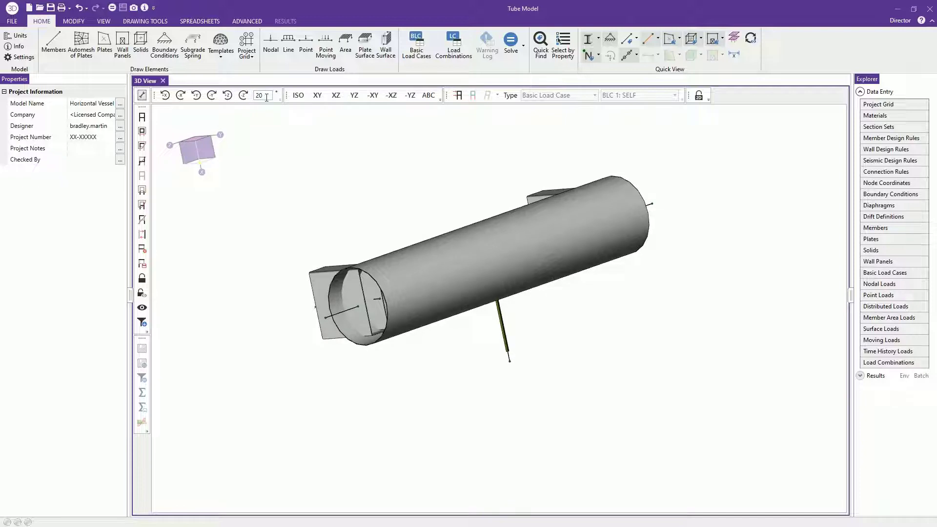
{"action": "left_click", "coordinate": [317, 95]}
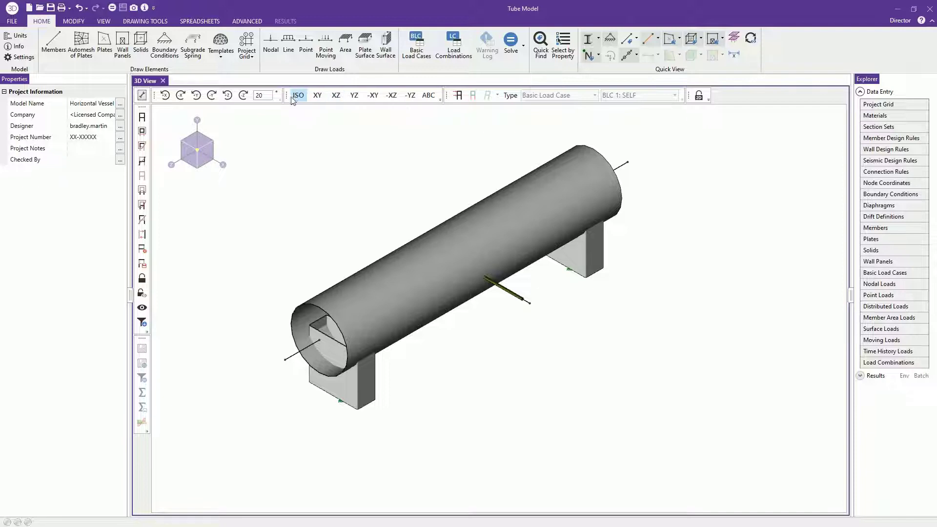
Step: Snap the vessel to XZ, -XY, -YZ and -XY plane views, then to the custom ABC view
{"action": "left_click", "coordinate": [335, 94]}
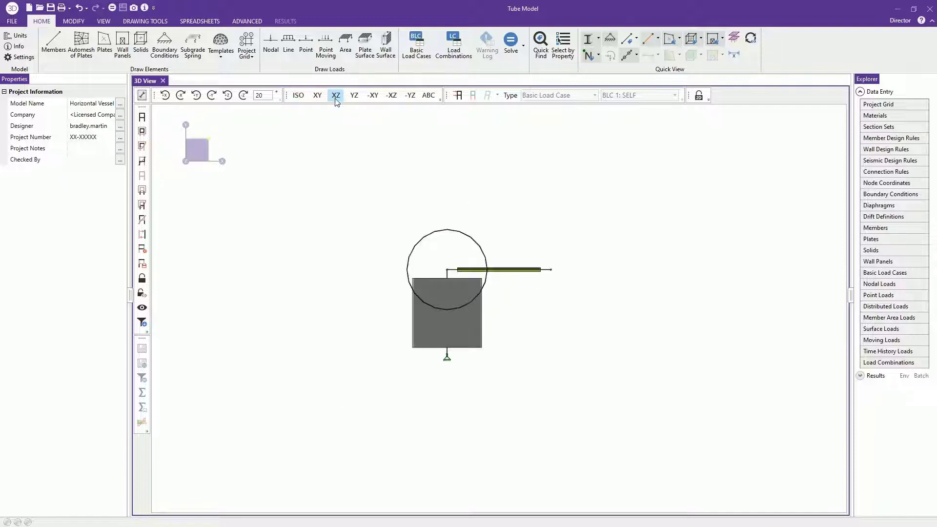
{"action": "left_click", "coordinate": [371, 95]}
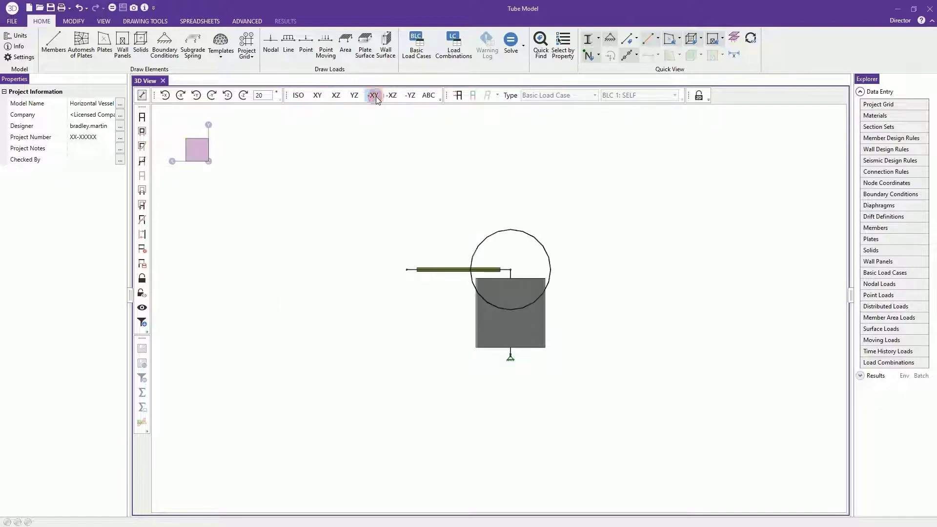
{"action": "left_click", "coordinate": [410, 95]}
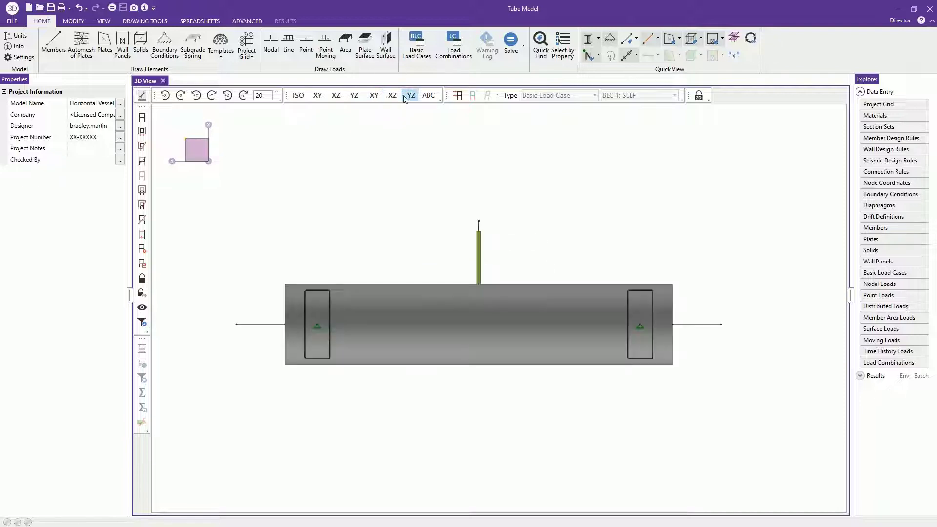
{"action": "left_click", "coordinate": [372, 96]}
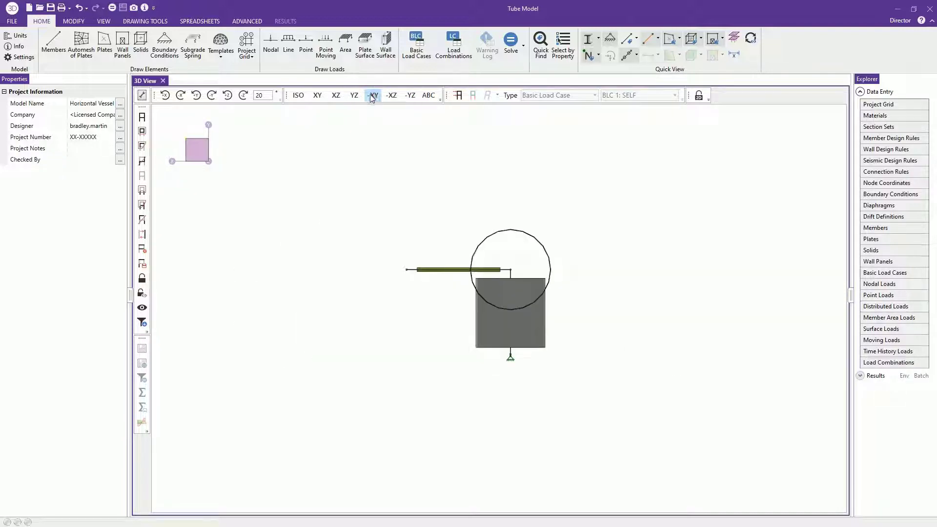
{"action": "left_click", "coordinate": [427, 96]}
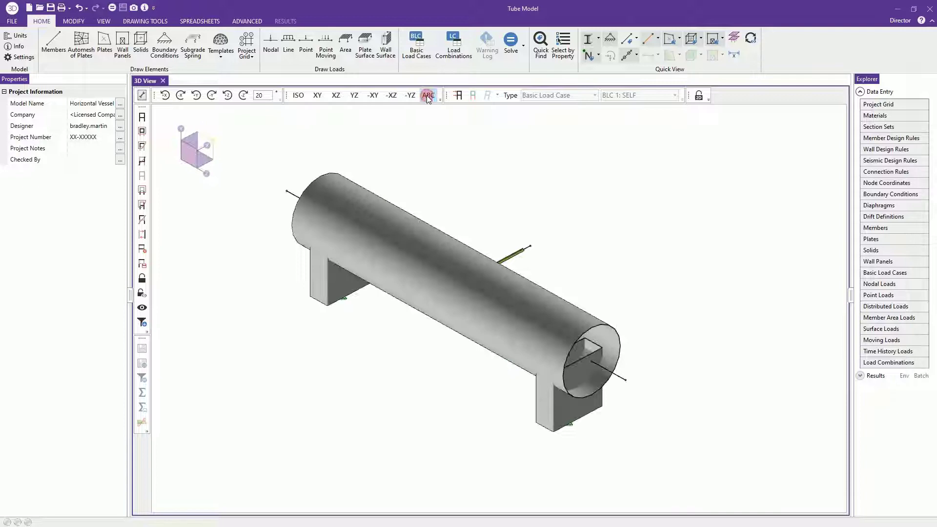
{"action": "left_click", "coordinate": [428, 95]}
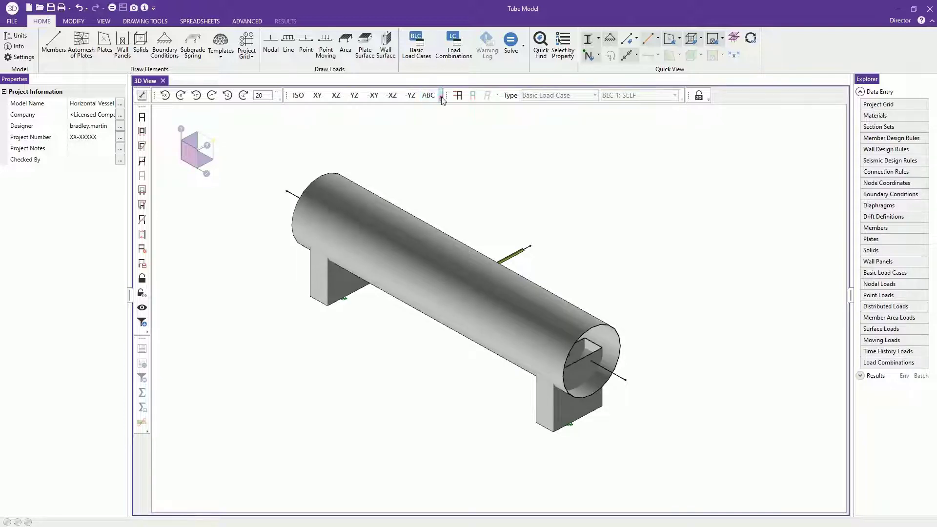
Step: Select the ABC view in the Snap Views manager and close it
{"action": "left_click", "coordinate": [440, 95]}
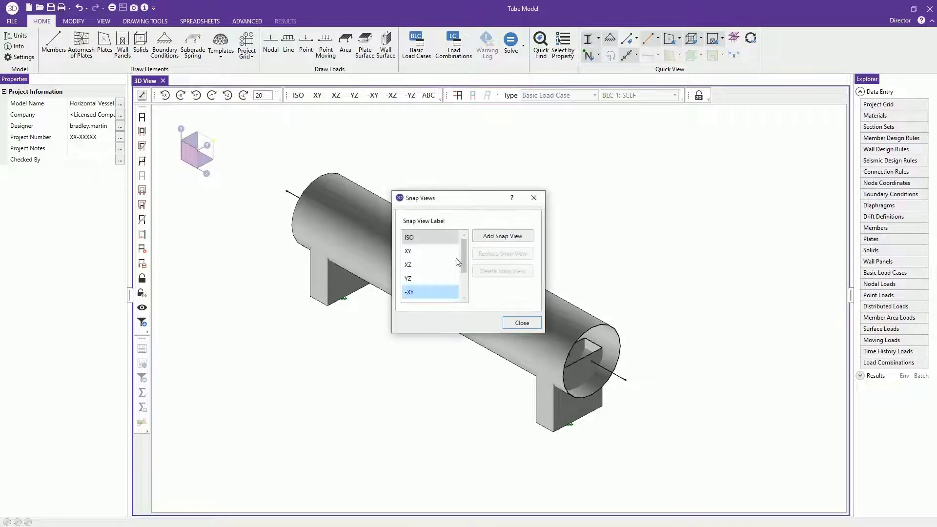
{"action": "left_click", "coordinate": [412, 292]}
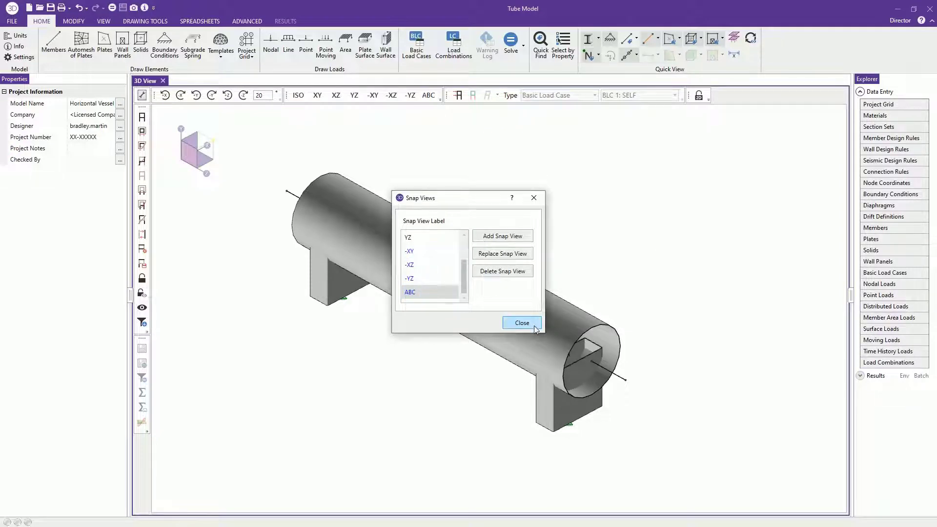
{"action": "left_click", "coordinate": [520, 323]}
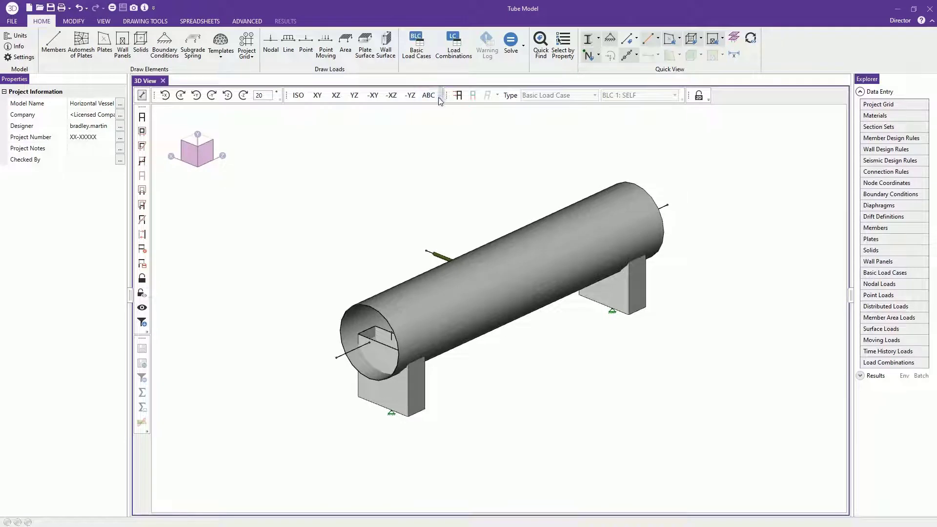
{"action": "mouse_move", "coordinate": [427, 95]}
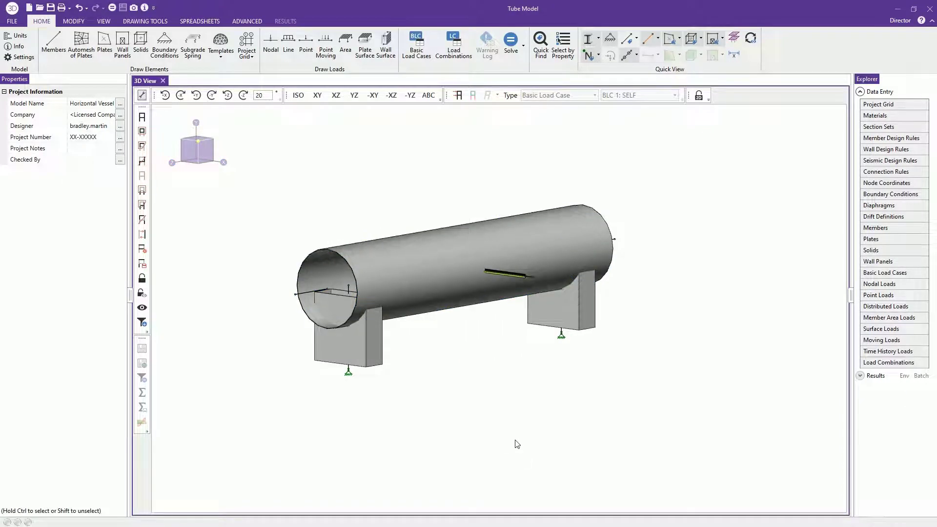
{"action": "mouse_move", "coordinate": [522, 446]}
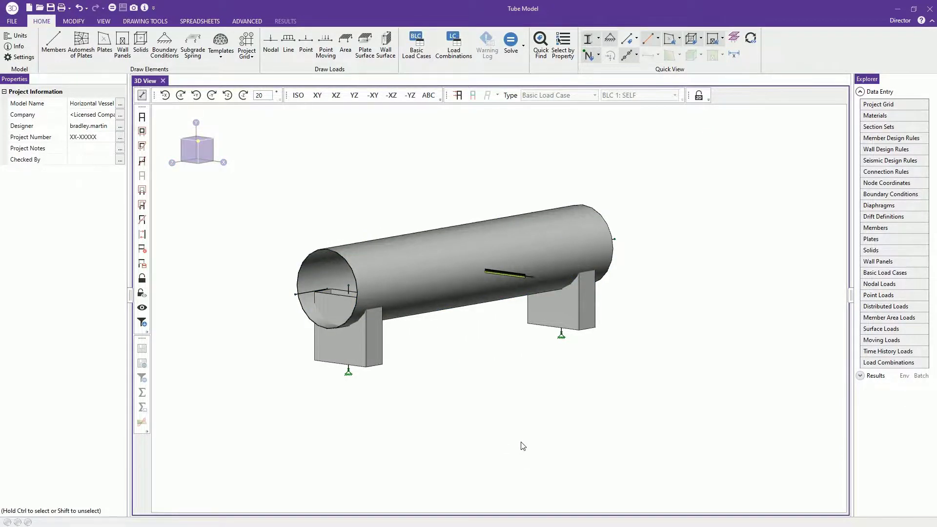